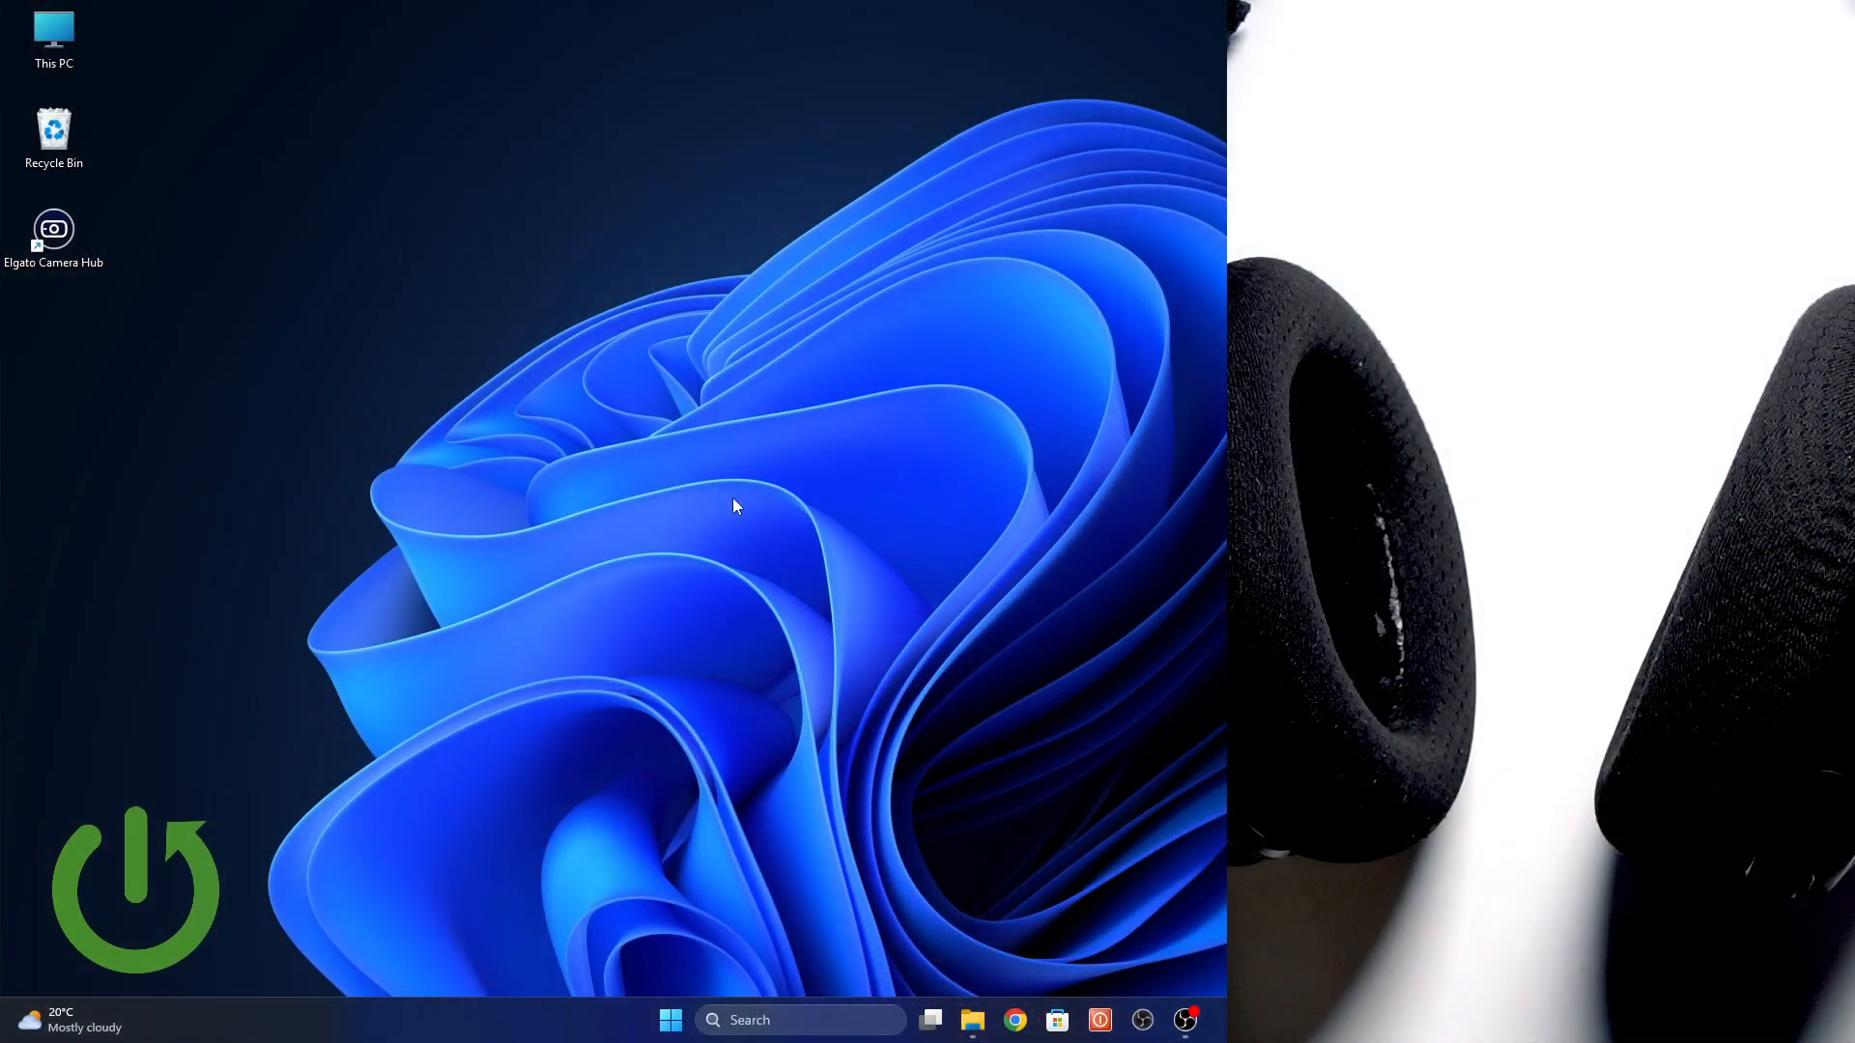
mouse_move(645, 396)
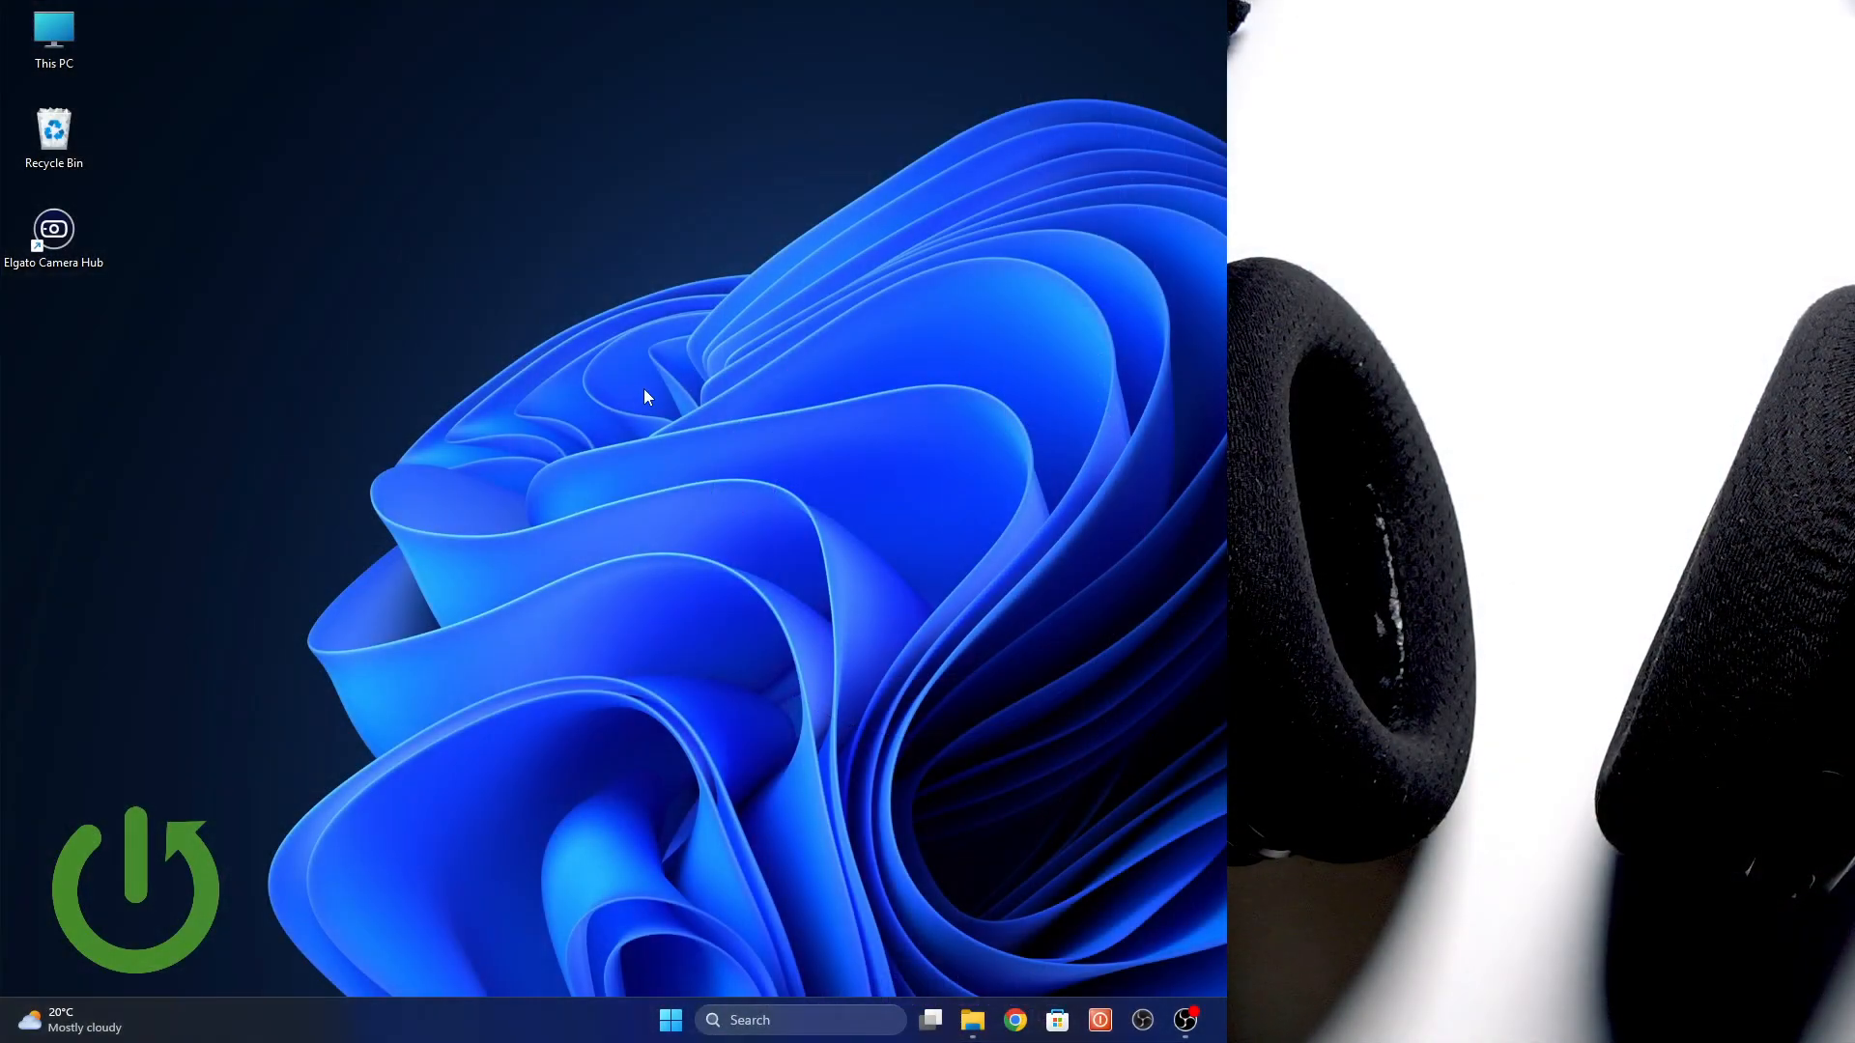
Search the Start menu for "settings" so the Settings app is the best match
click(671, 1020)
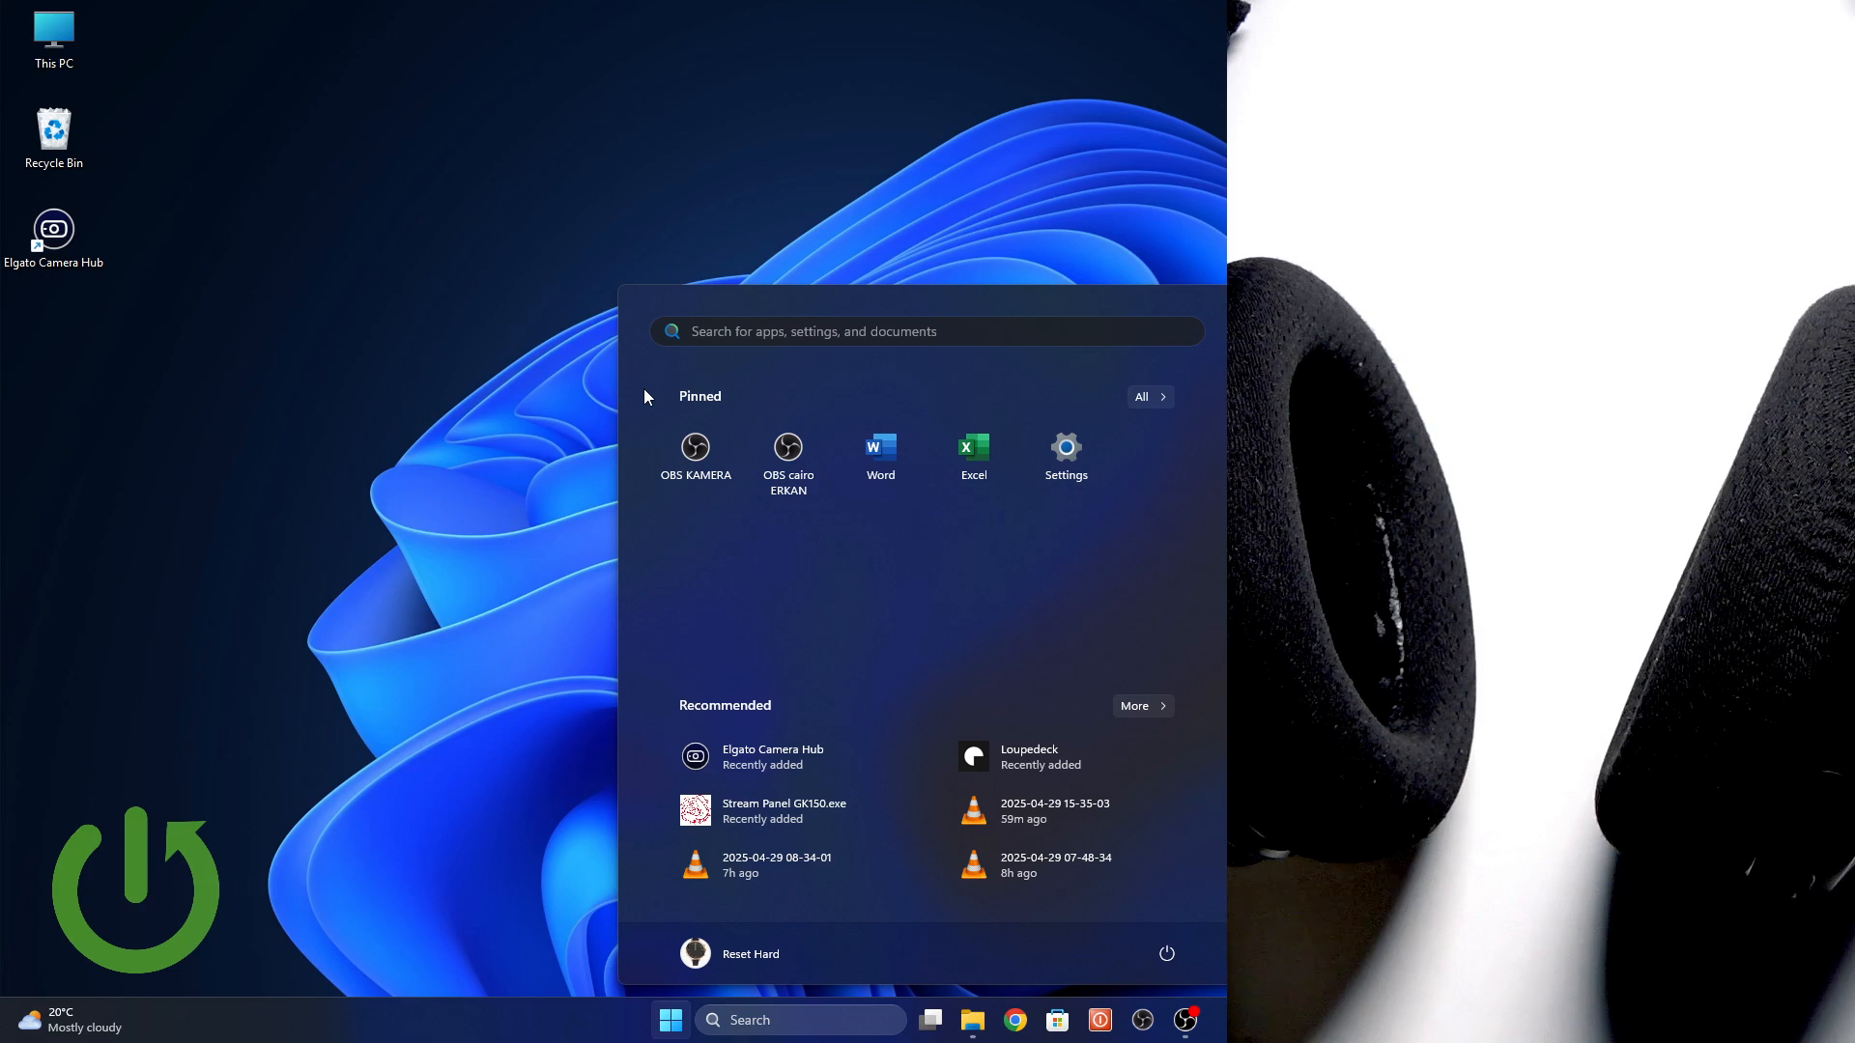
text(settings)
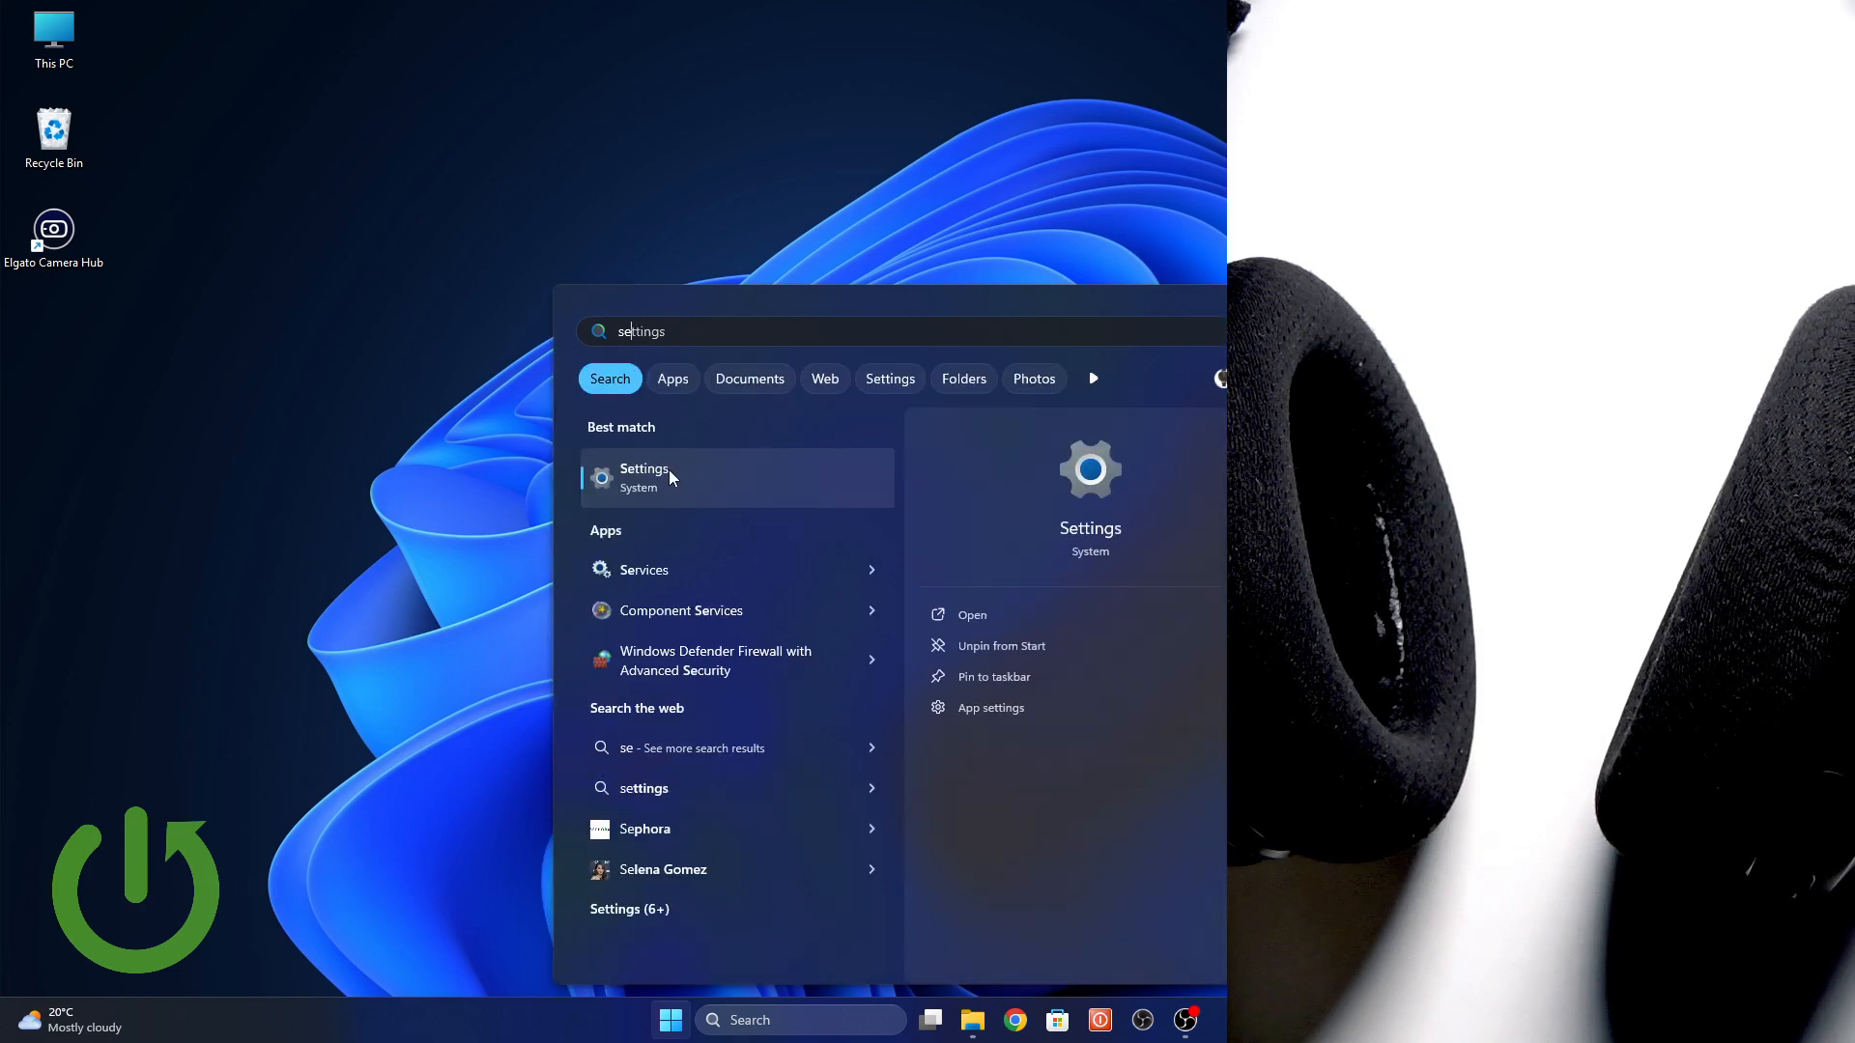
Launch Settings and go to the Bluetooth & devices page
click(643, 478)
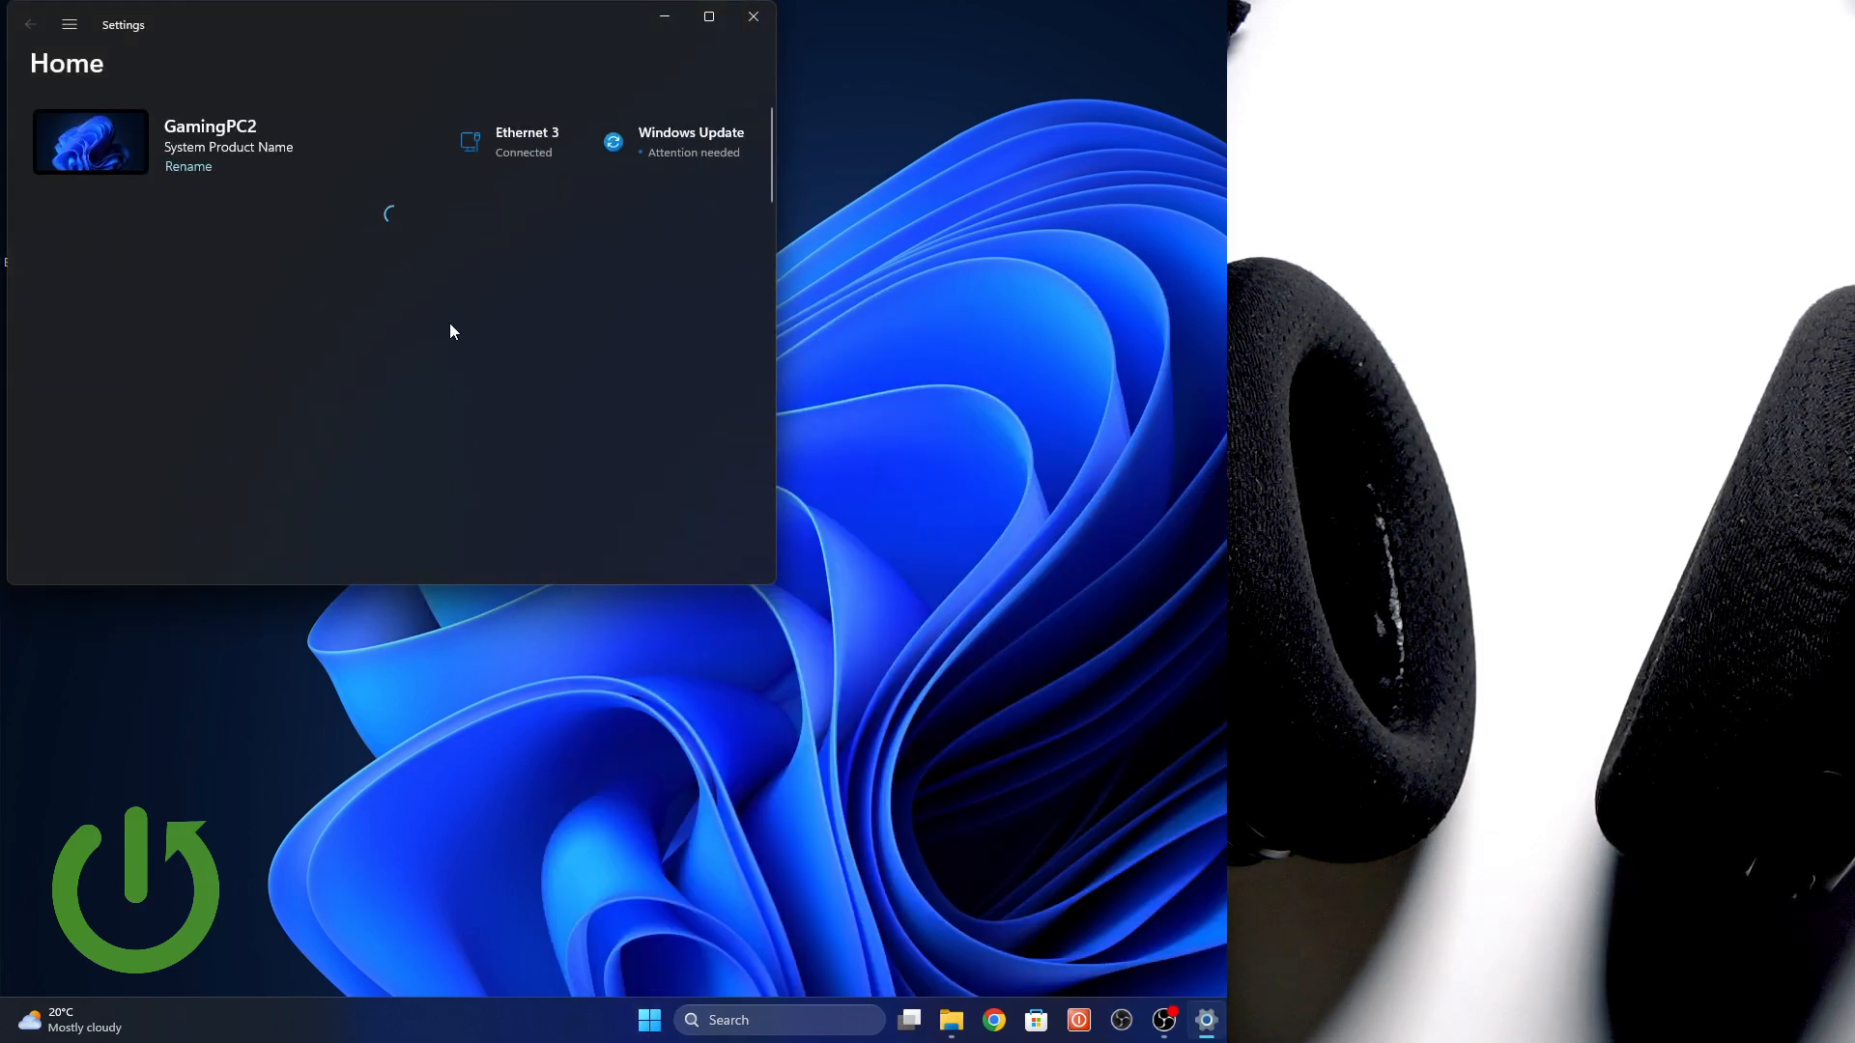
mouse_move(778, 595)
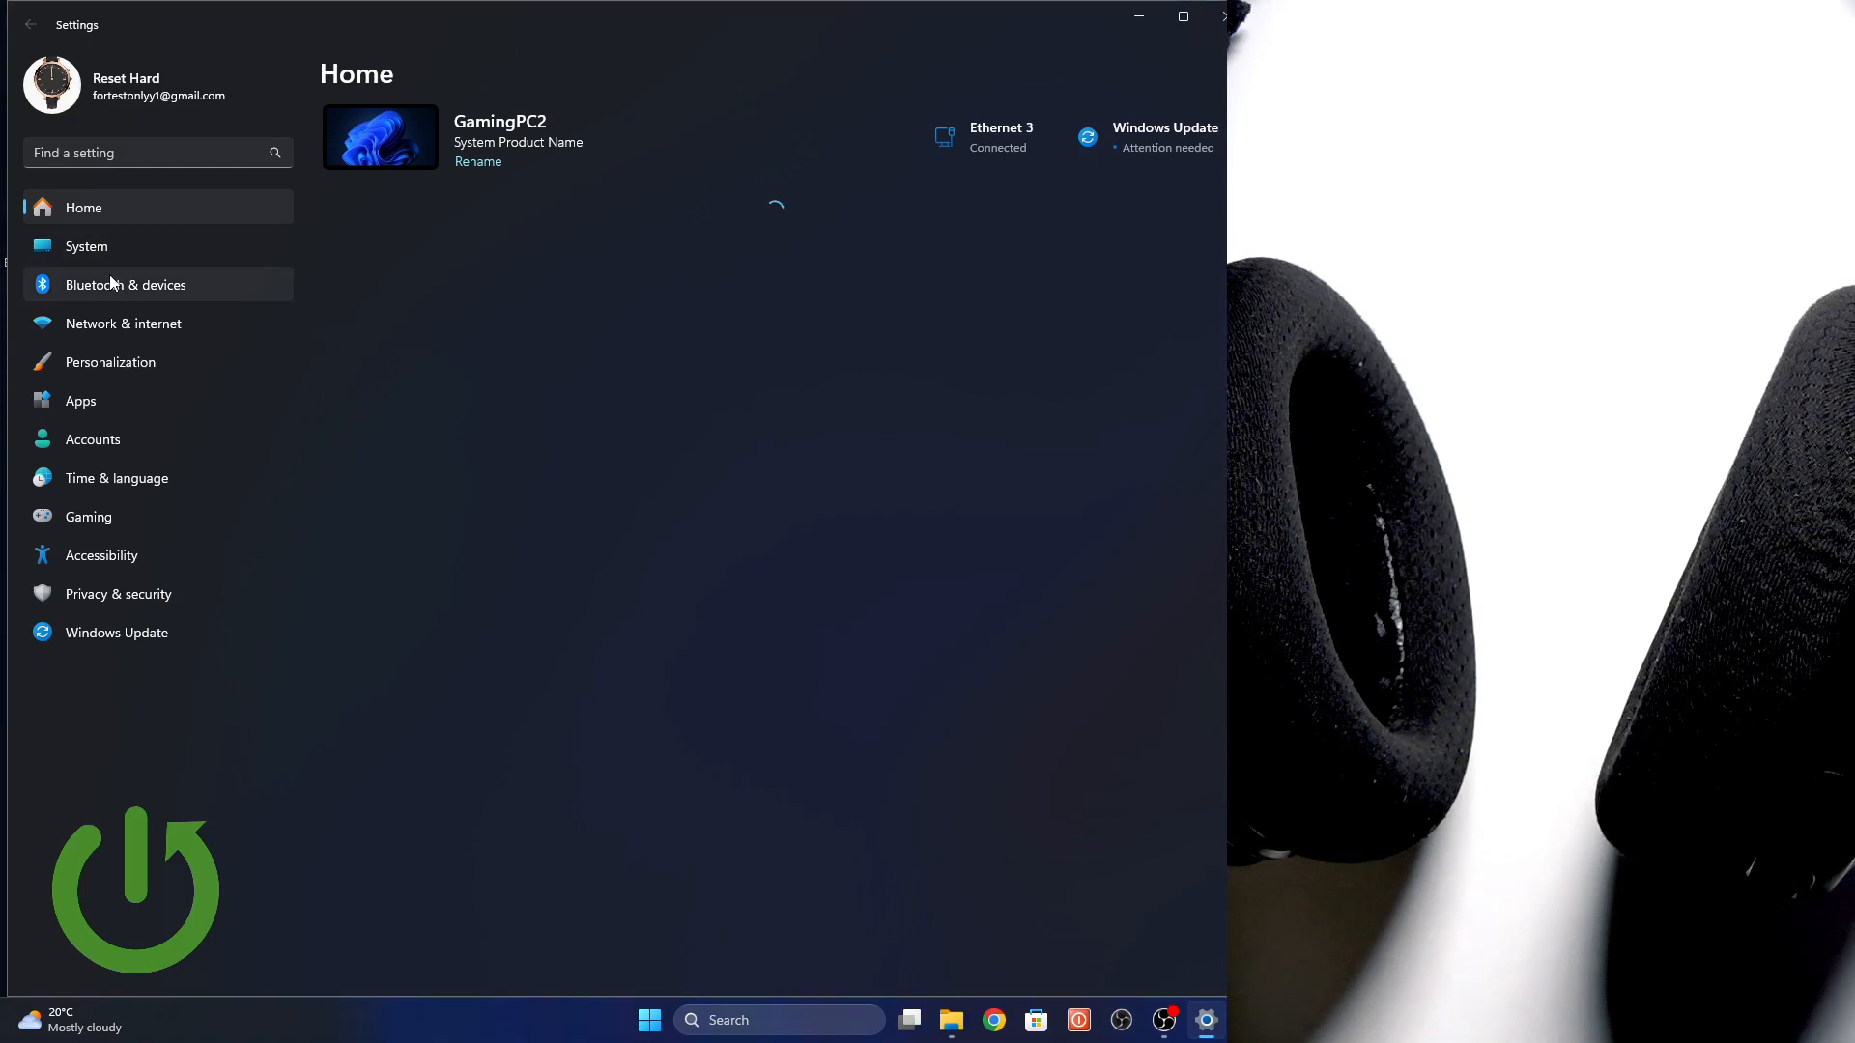
click(126, 284)
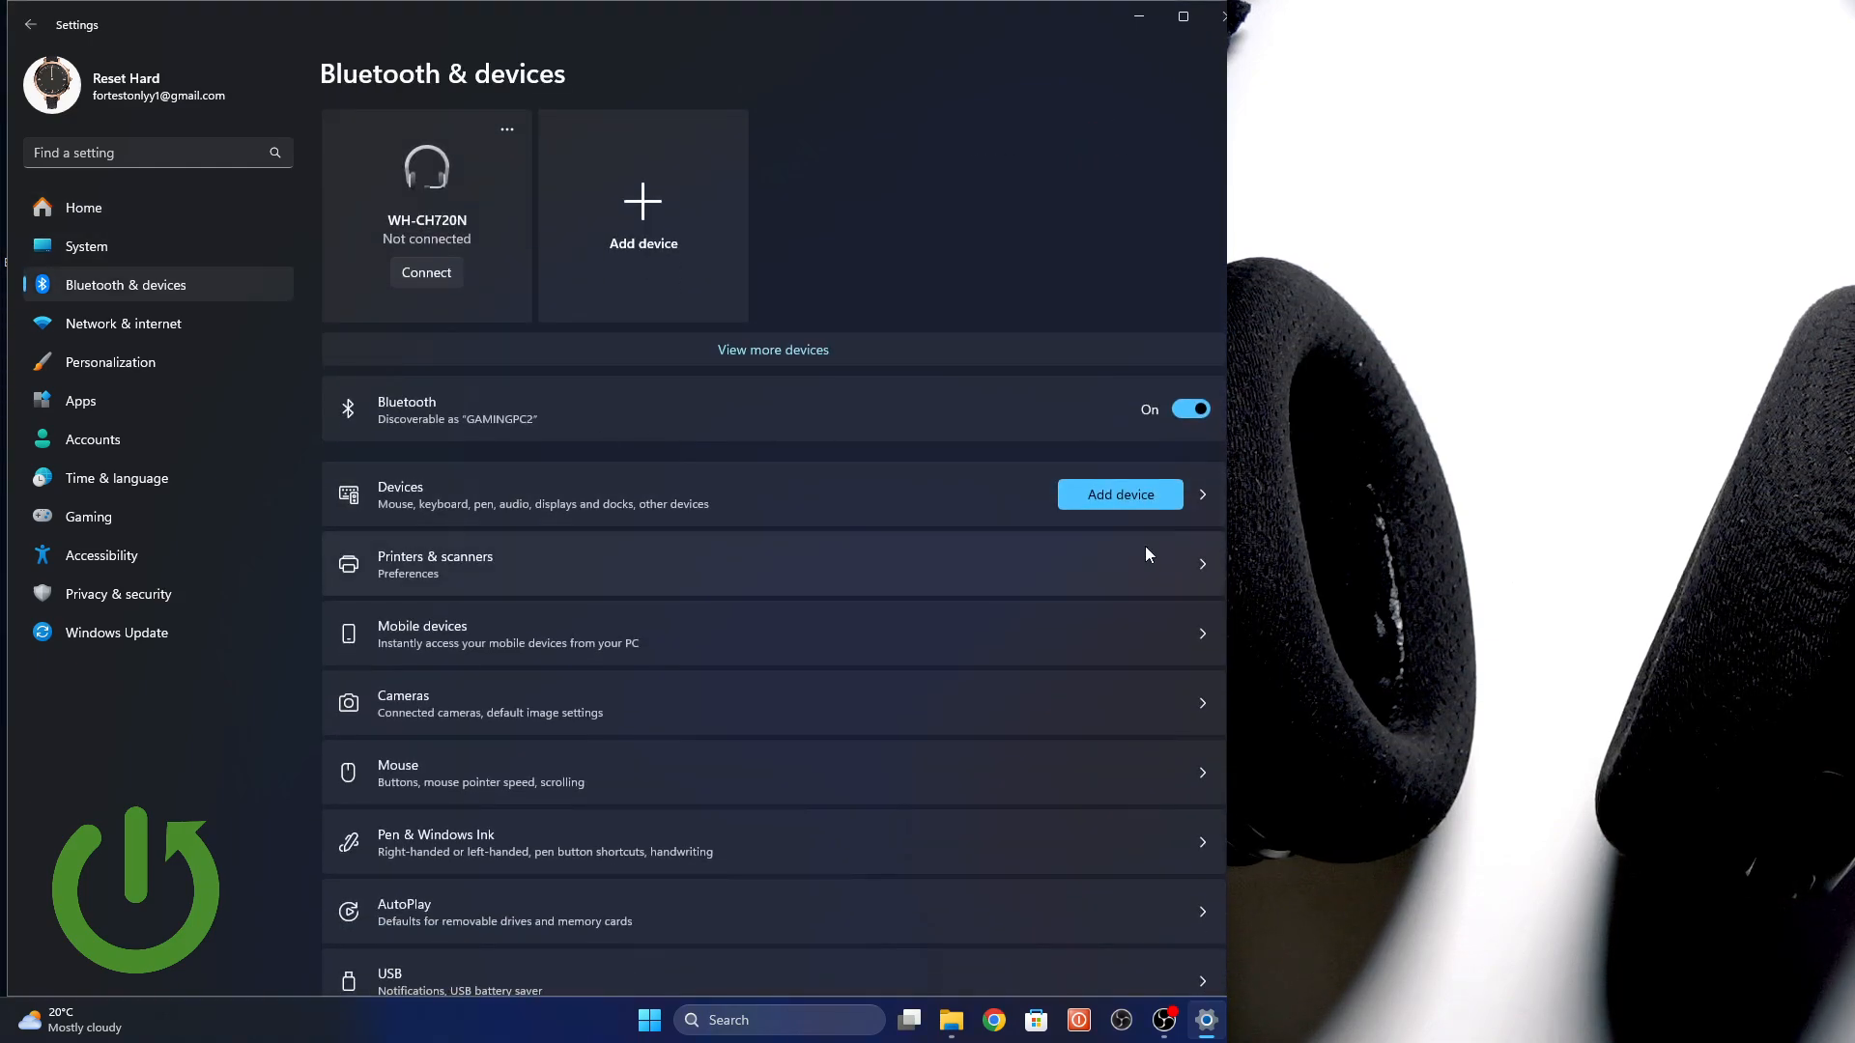
Add a Bluetooth device, pair the Arctis 3 Bluetooth headset, and finish with Done
click(1119, 495)
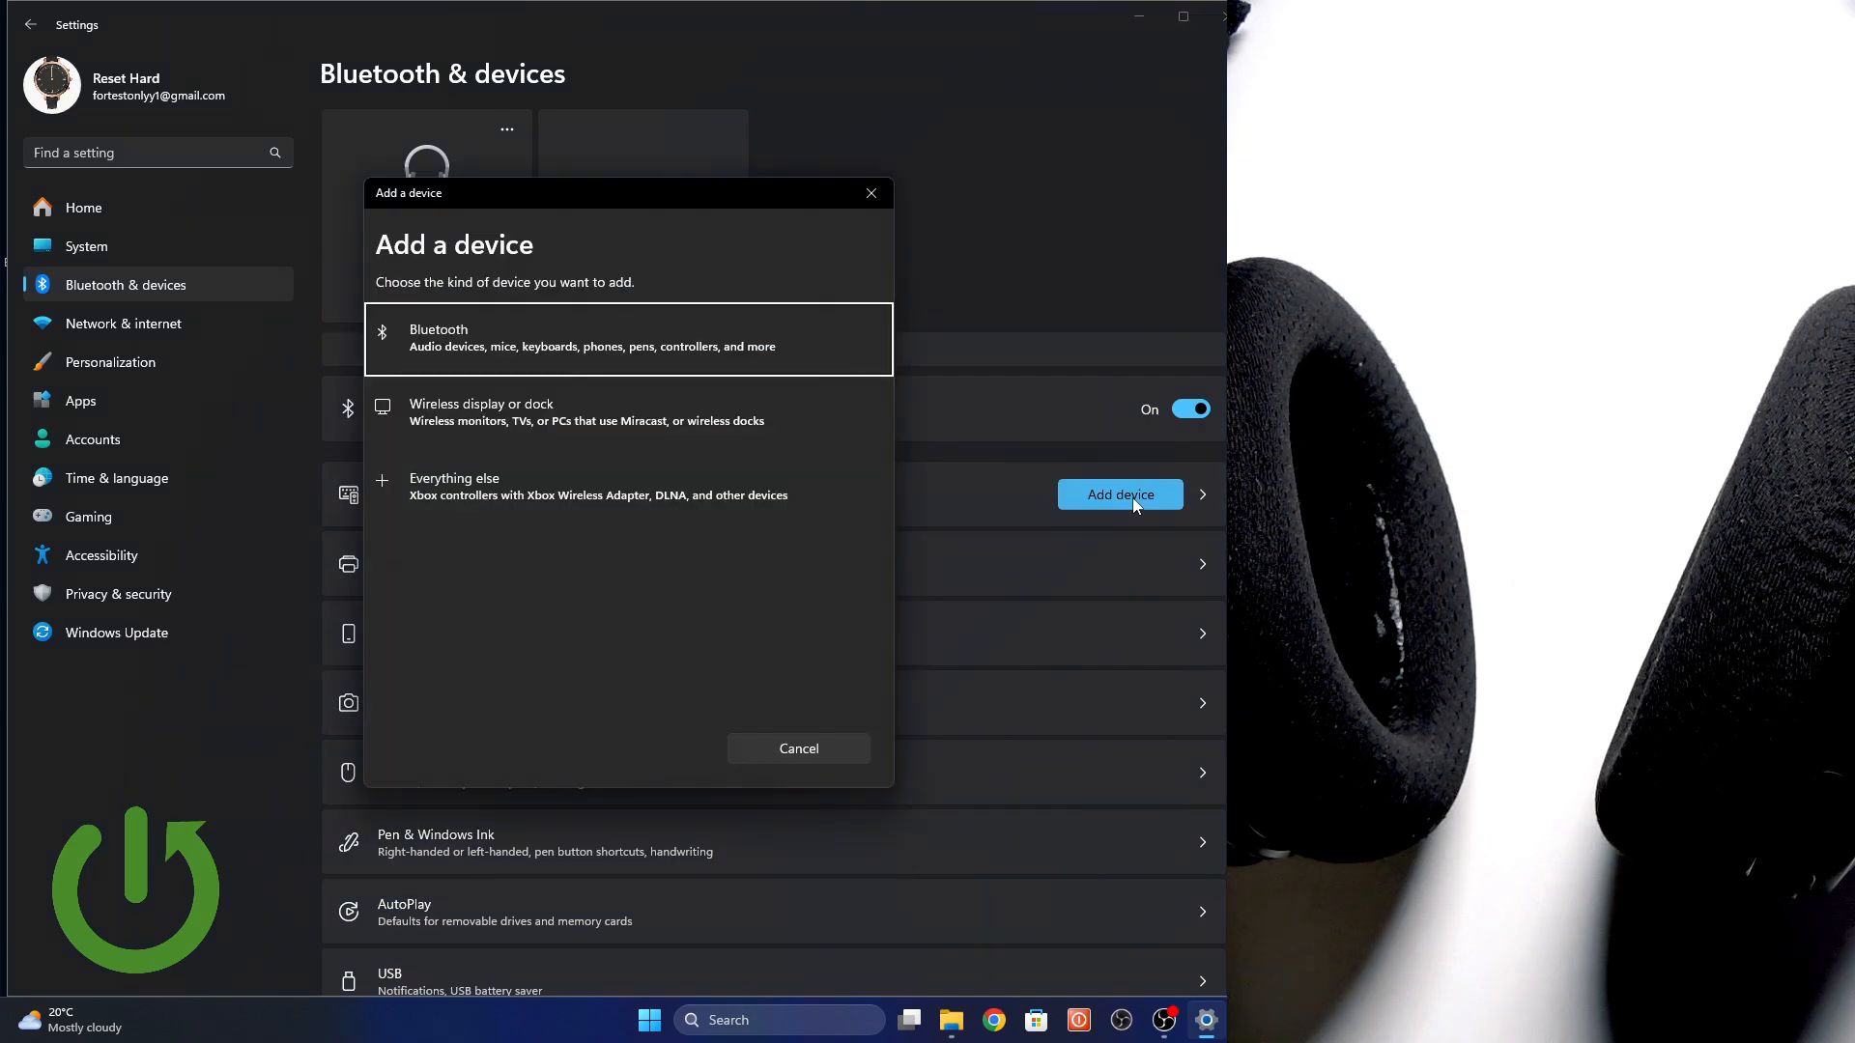
click(629, 338)
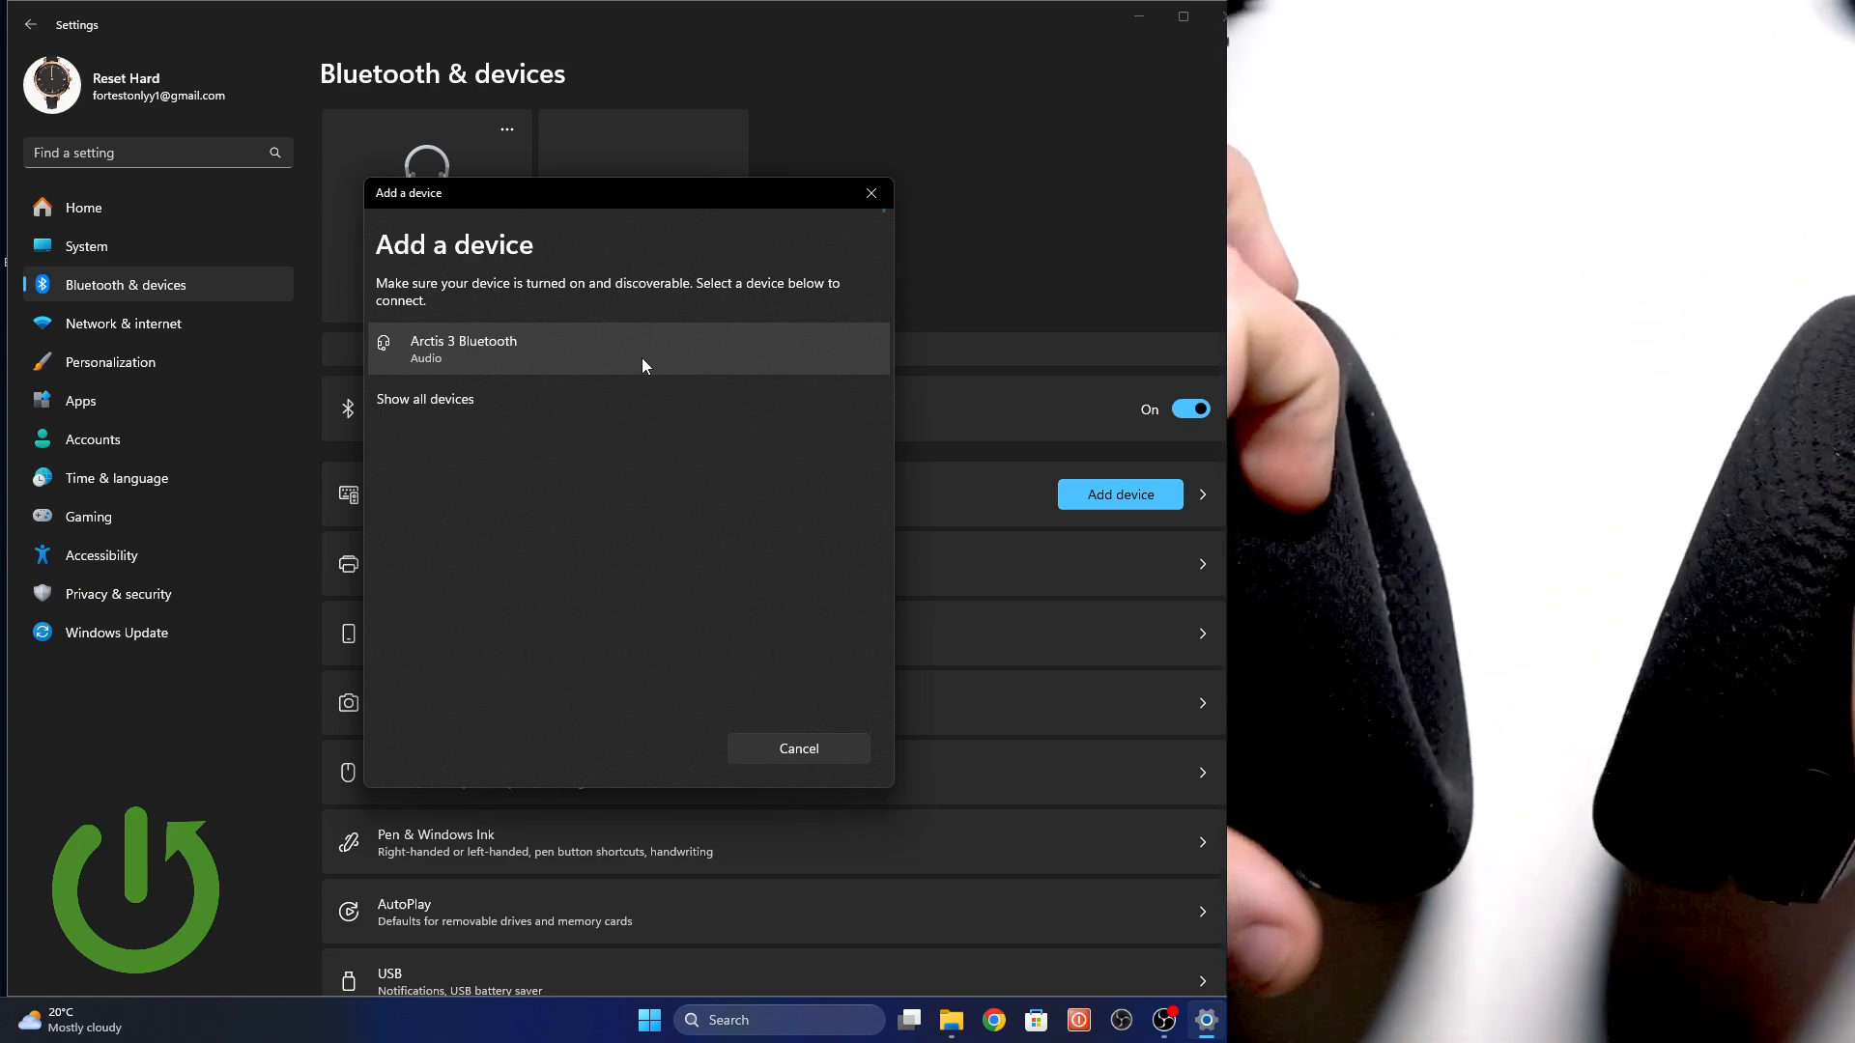
click(464, 350)
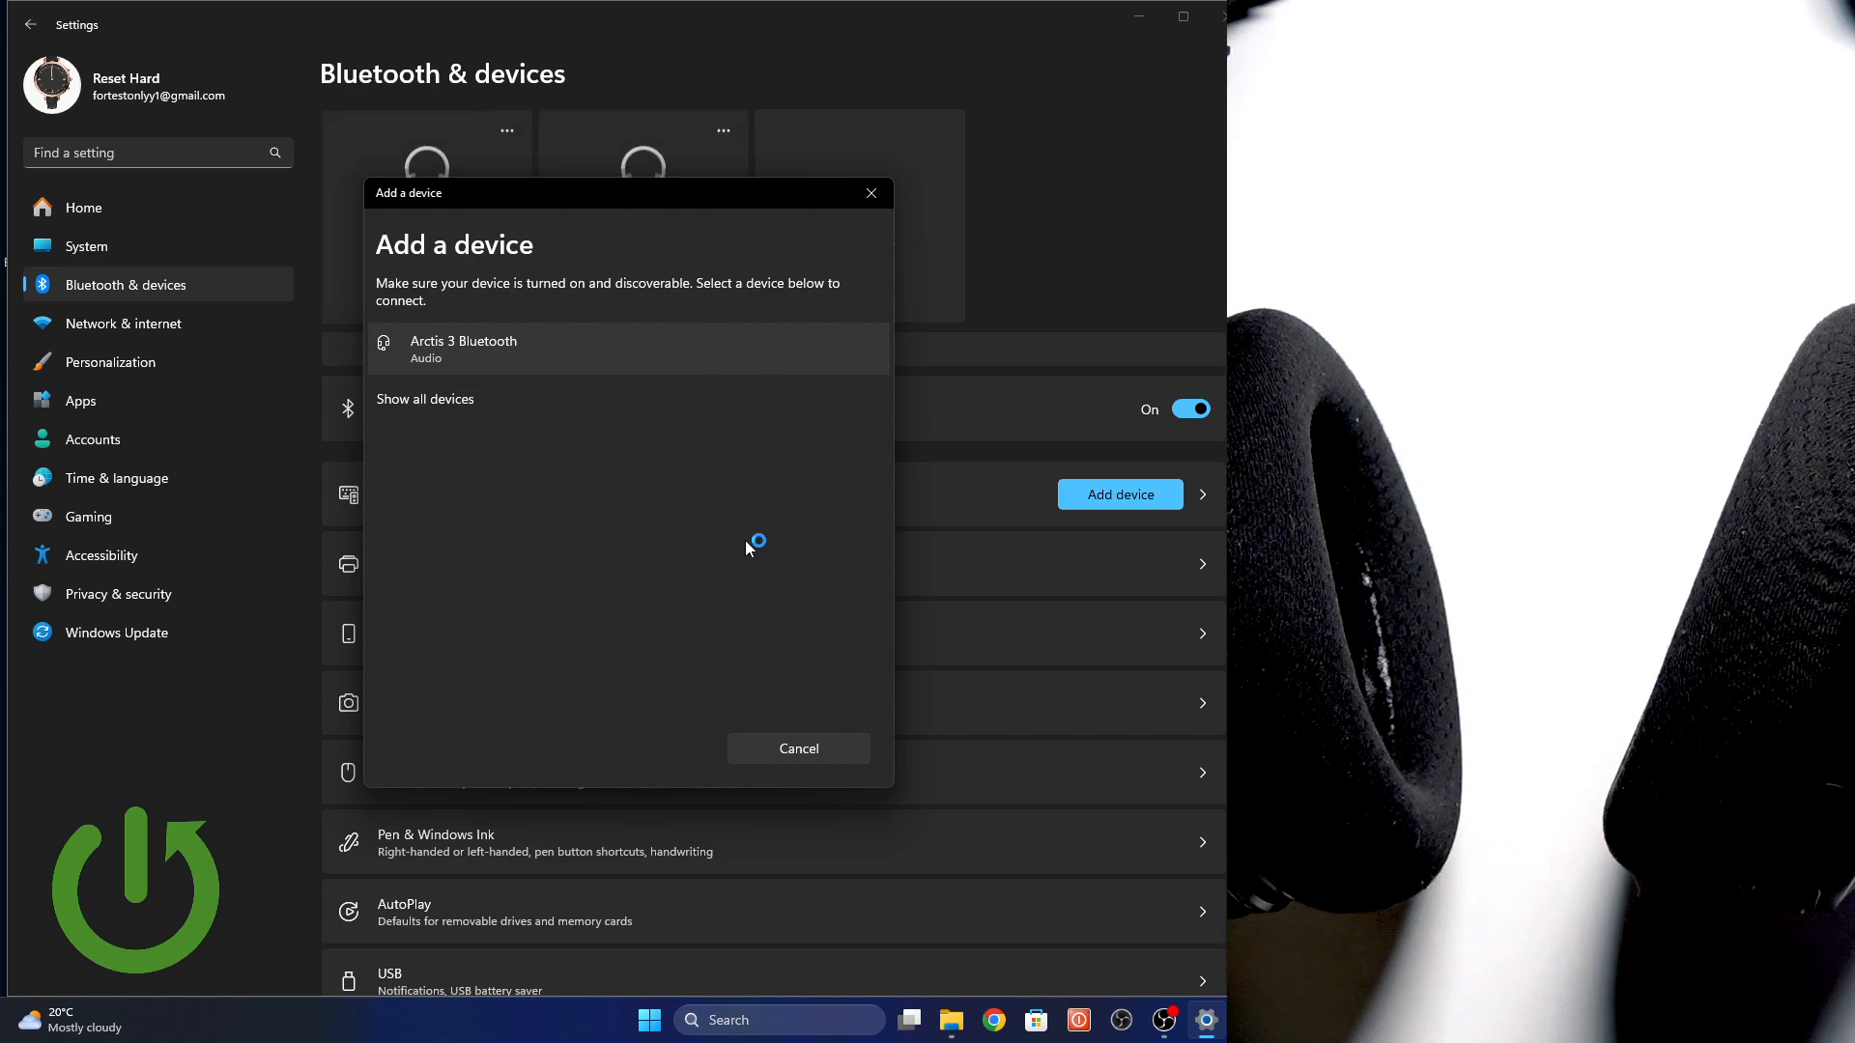
click(798, 748)
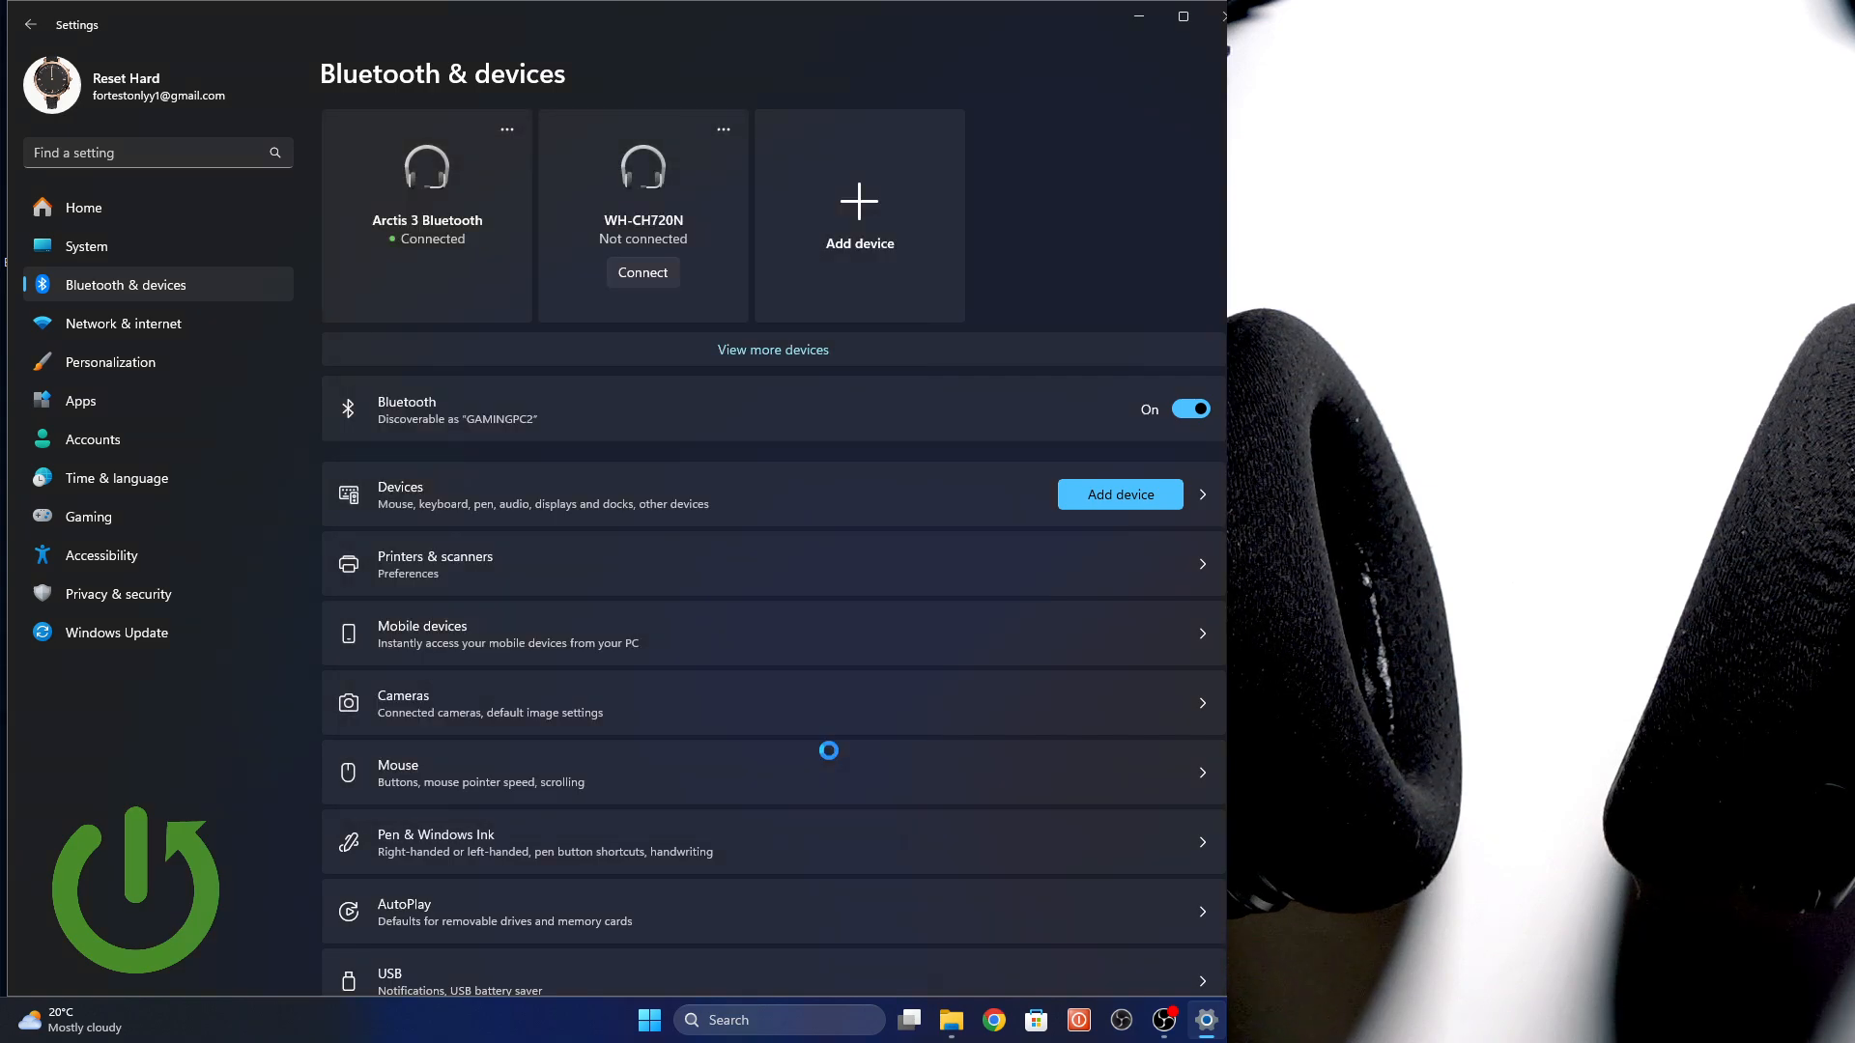
mouse_move(793, 732)
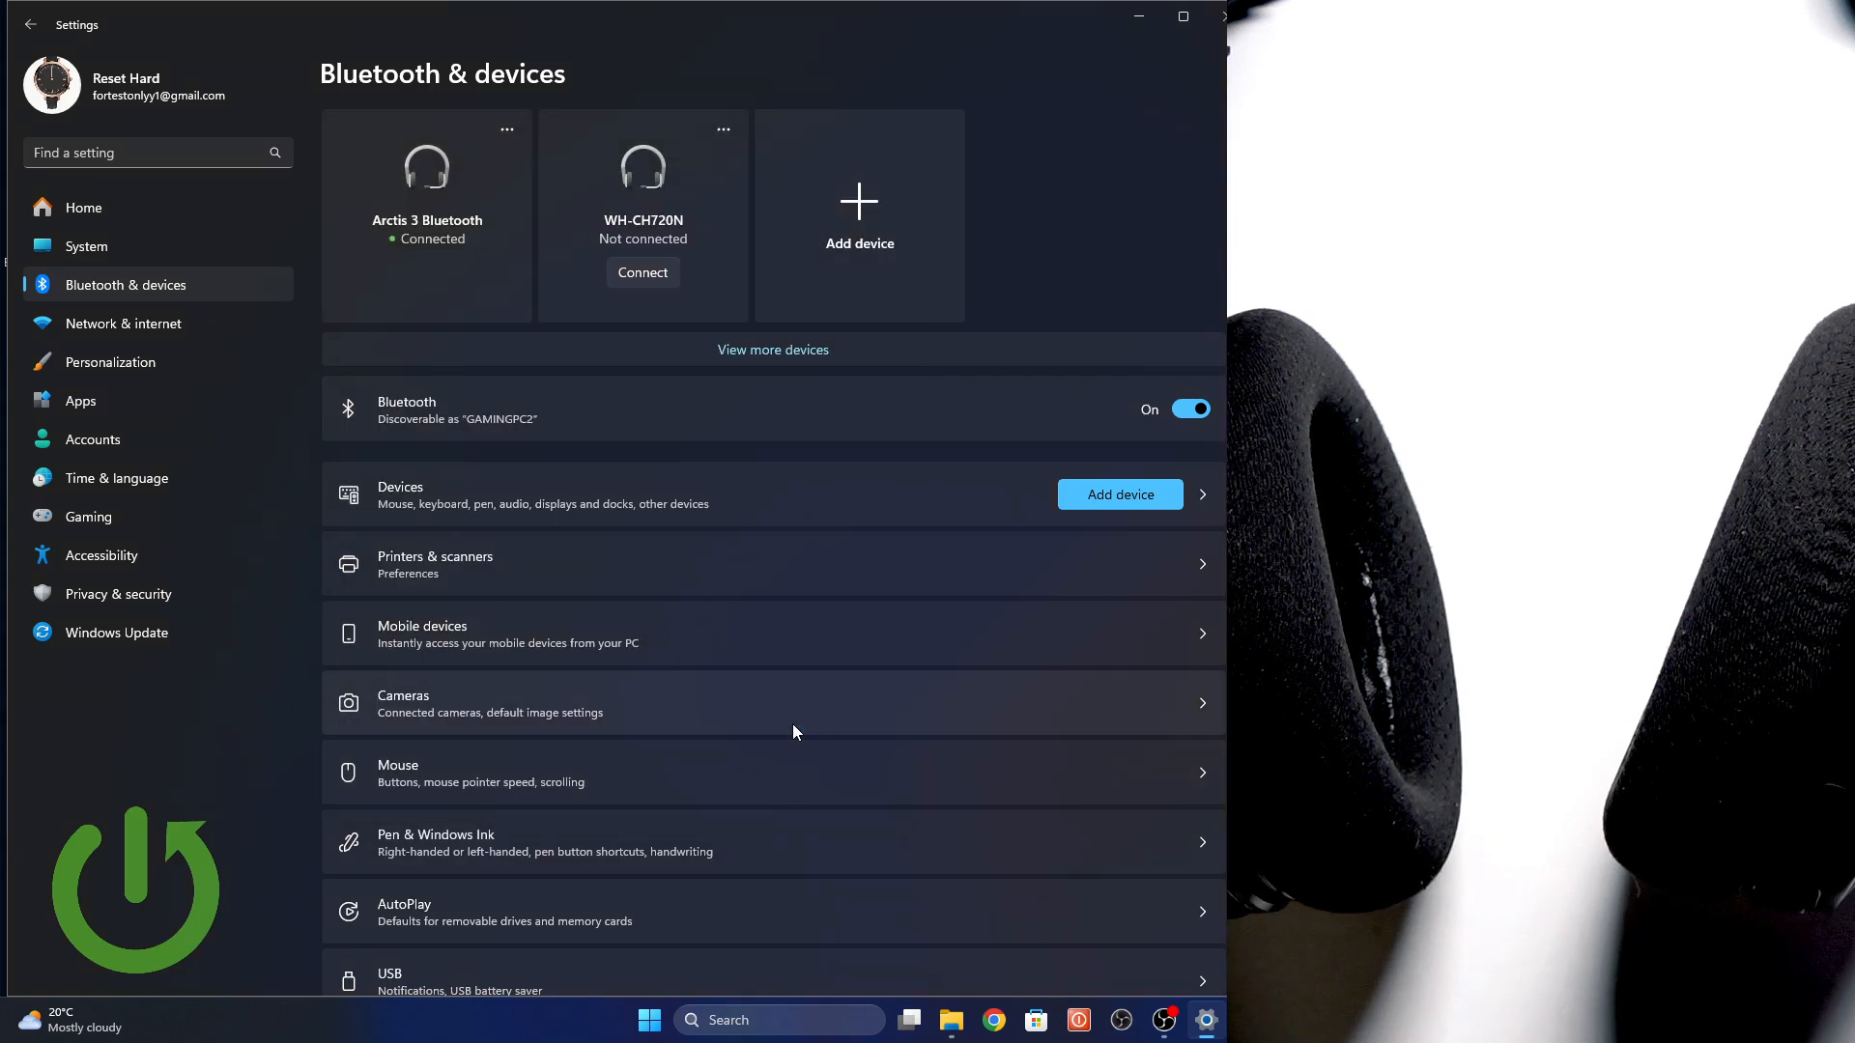